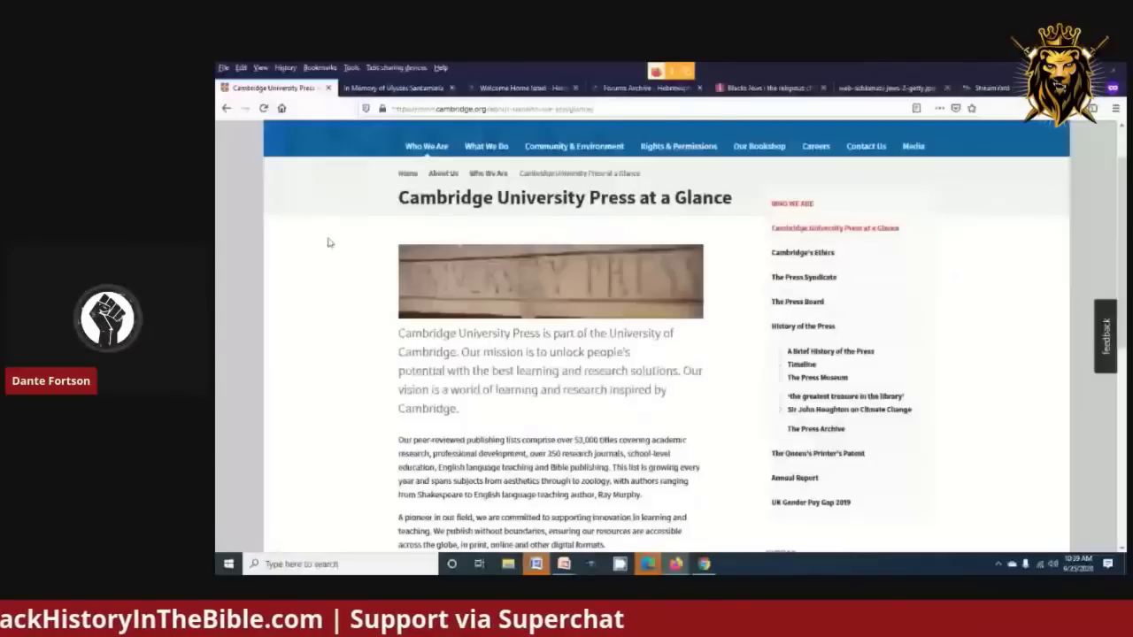
pyautogui.scroll(-3)
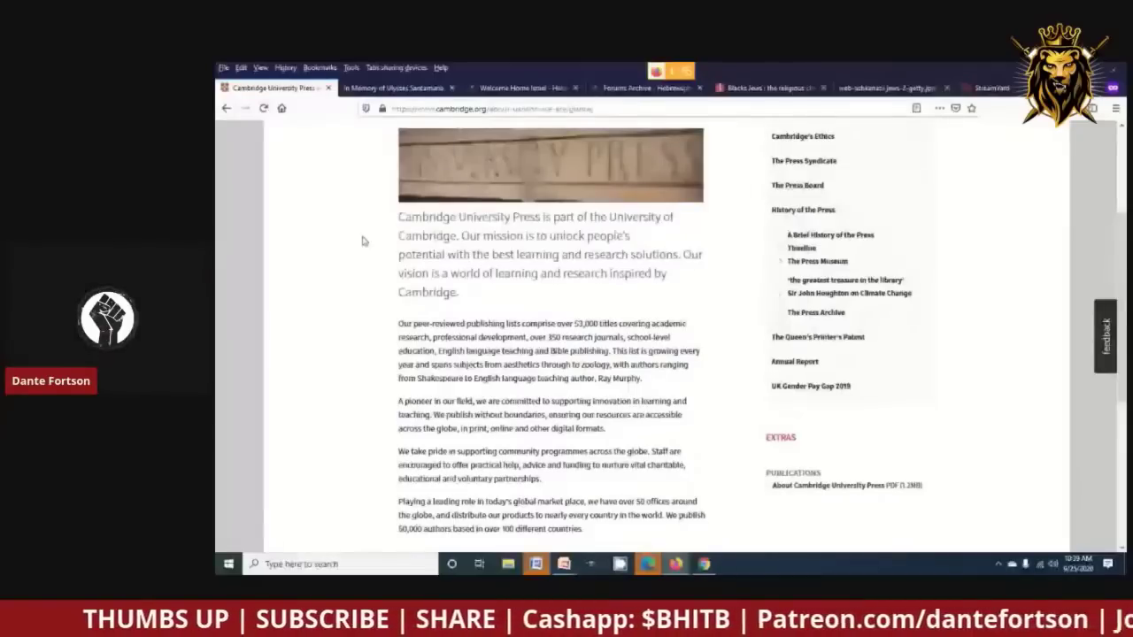
pyautogui.scroll(-3)
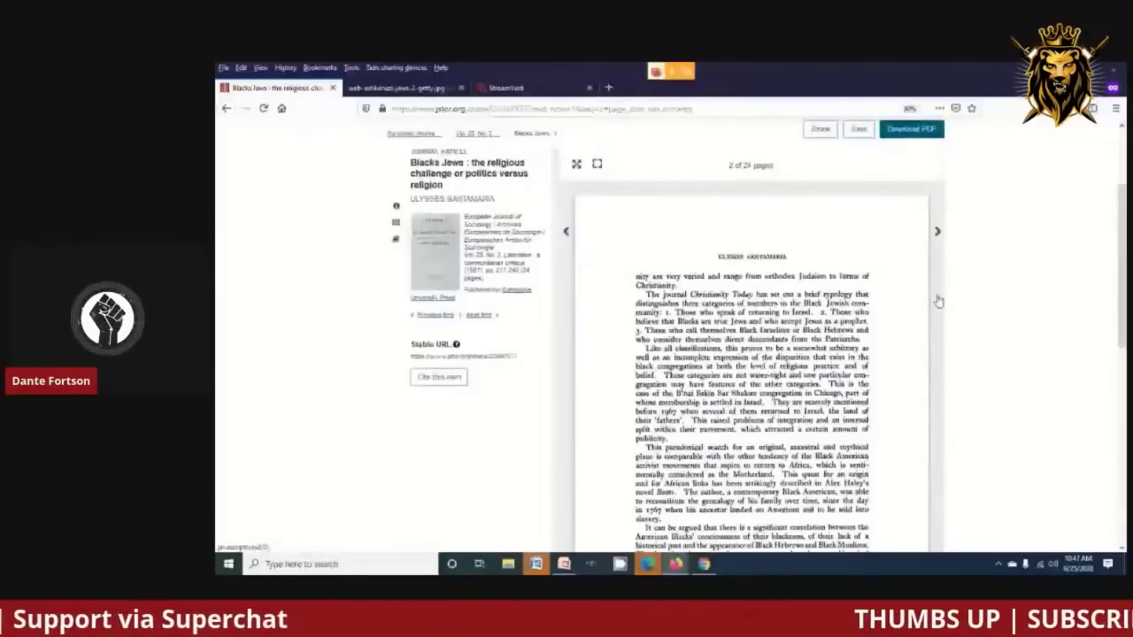
pyautogui.scroll(-3)
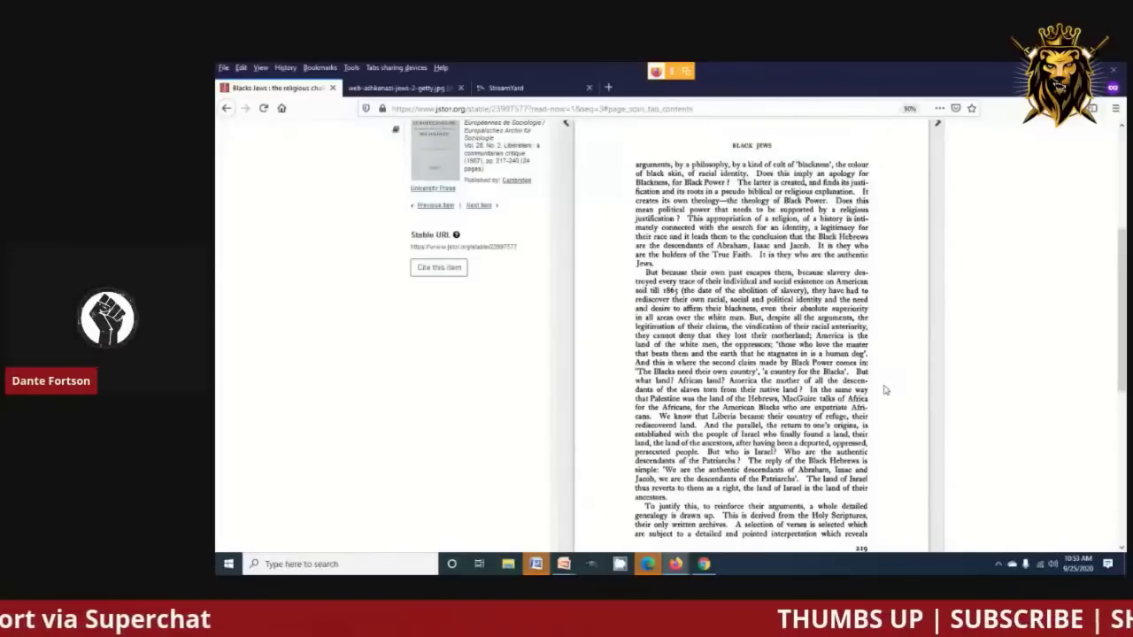
pyautogui.scroll(-3)
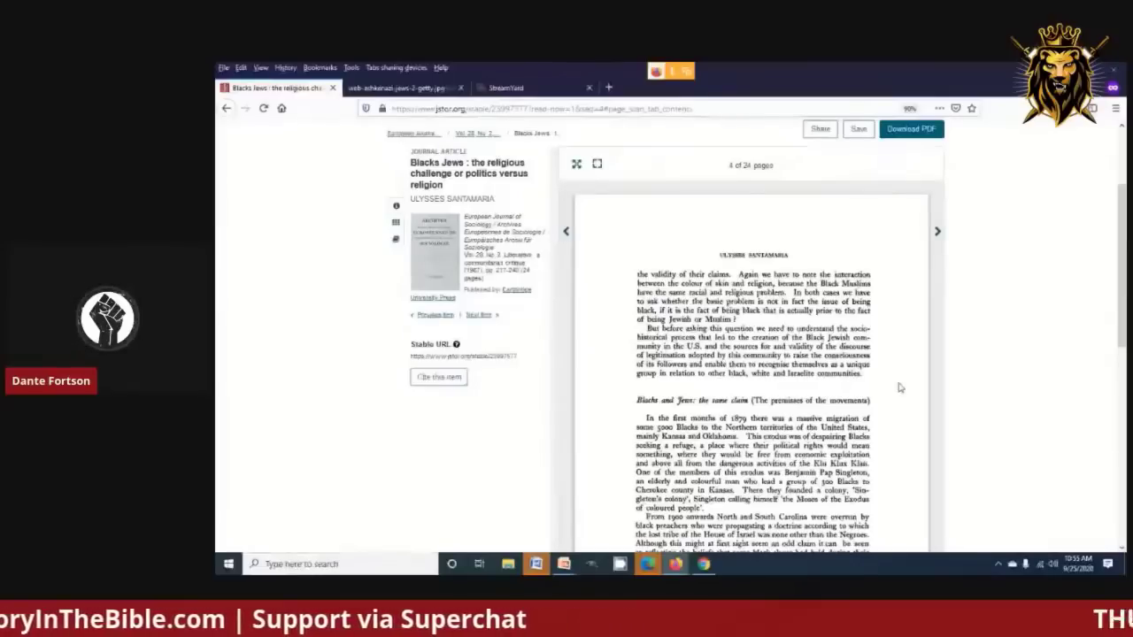
pyautogui.scroll(-3)
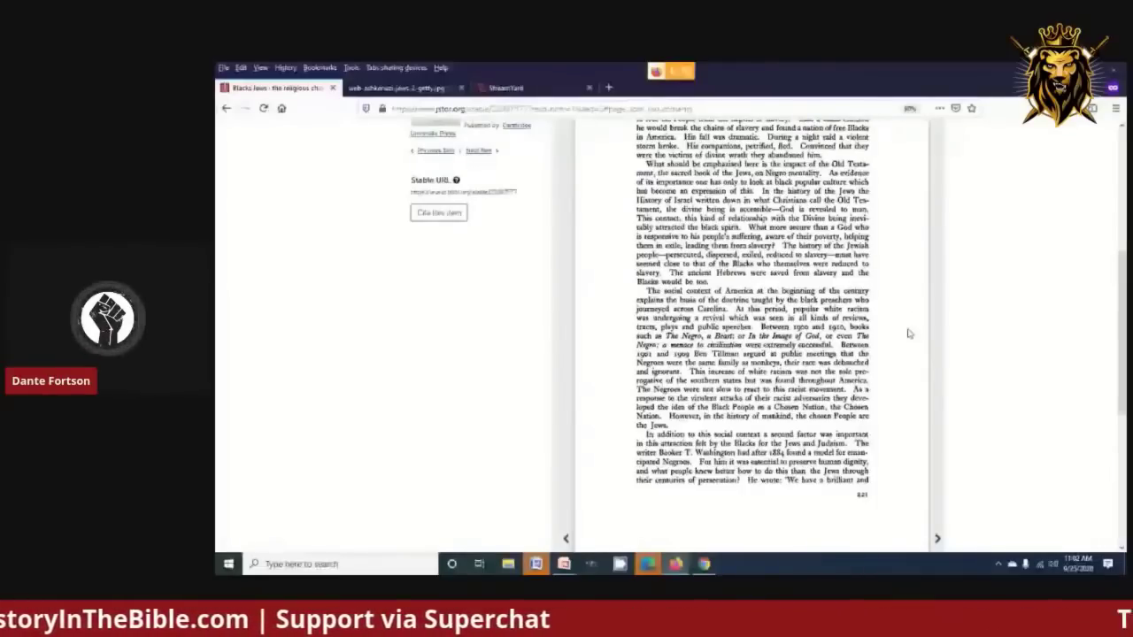
pyautogui.scroll(-3)
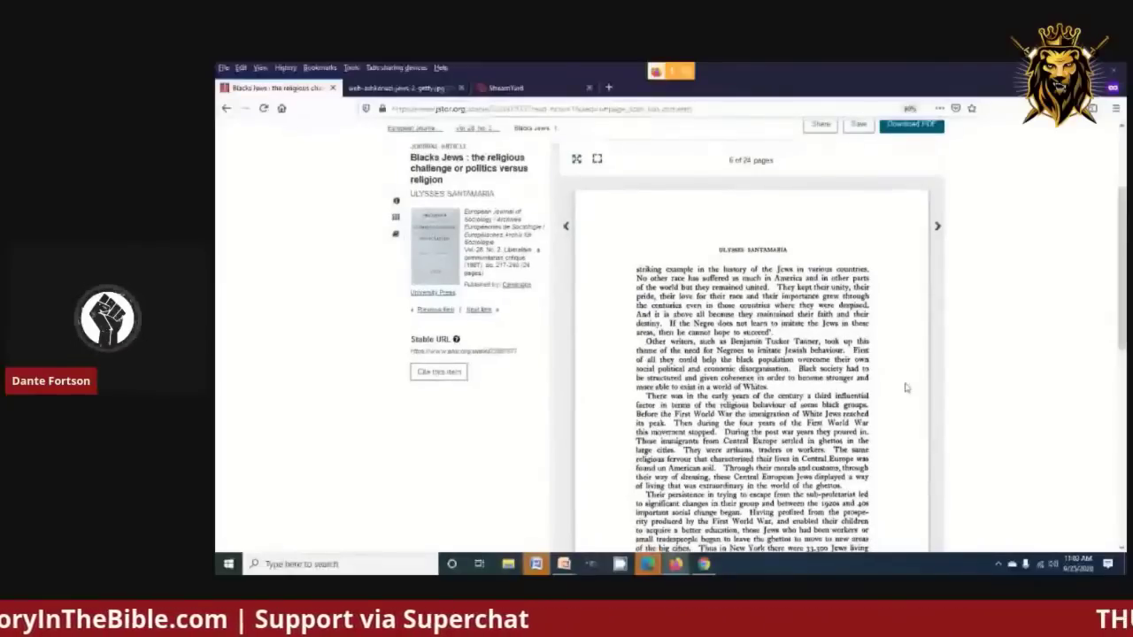
pyautogui.scroll(-3)
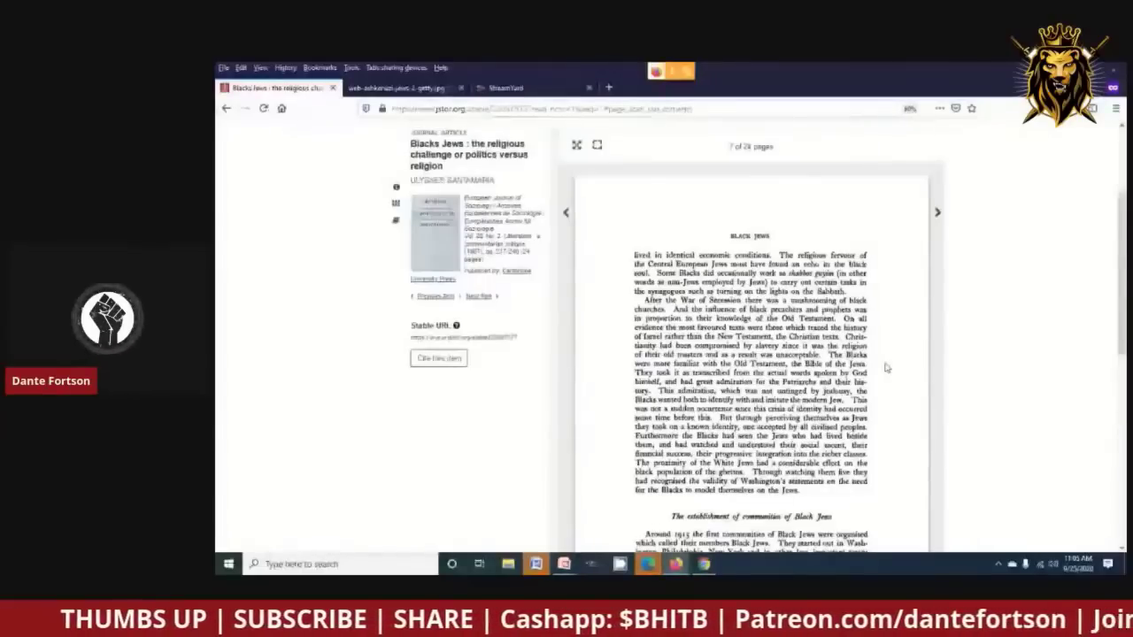
pyautogui.scroll(-3)
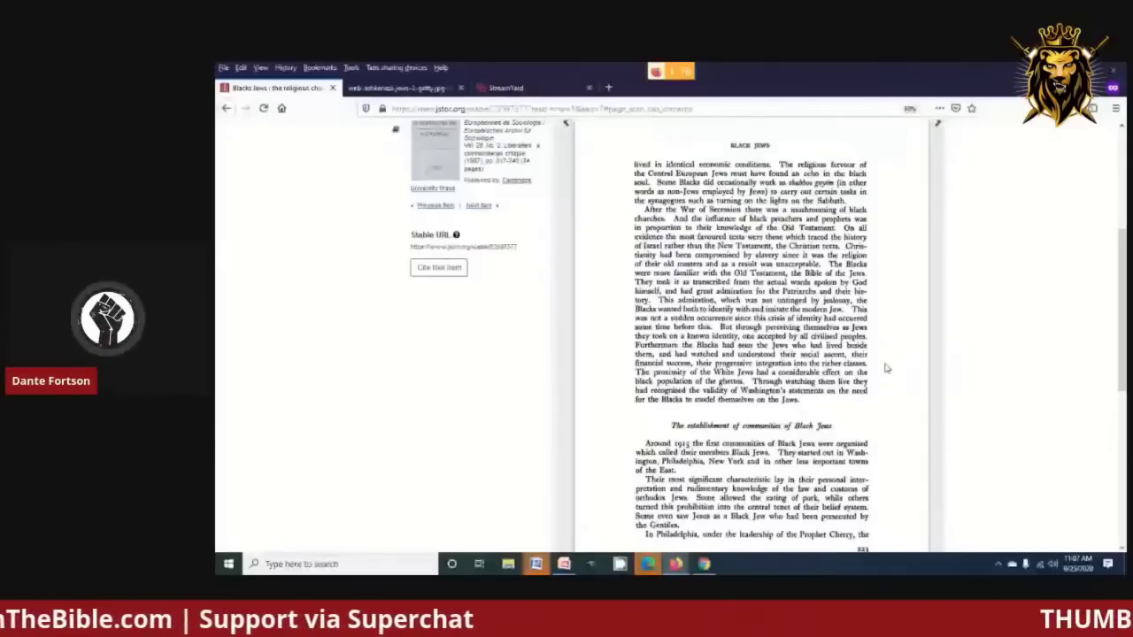
pyautogui.scroll(-3)
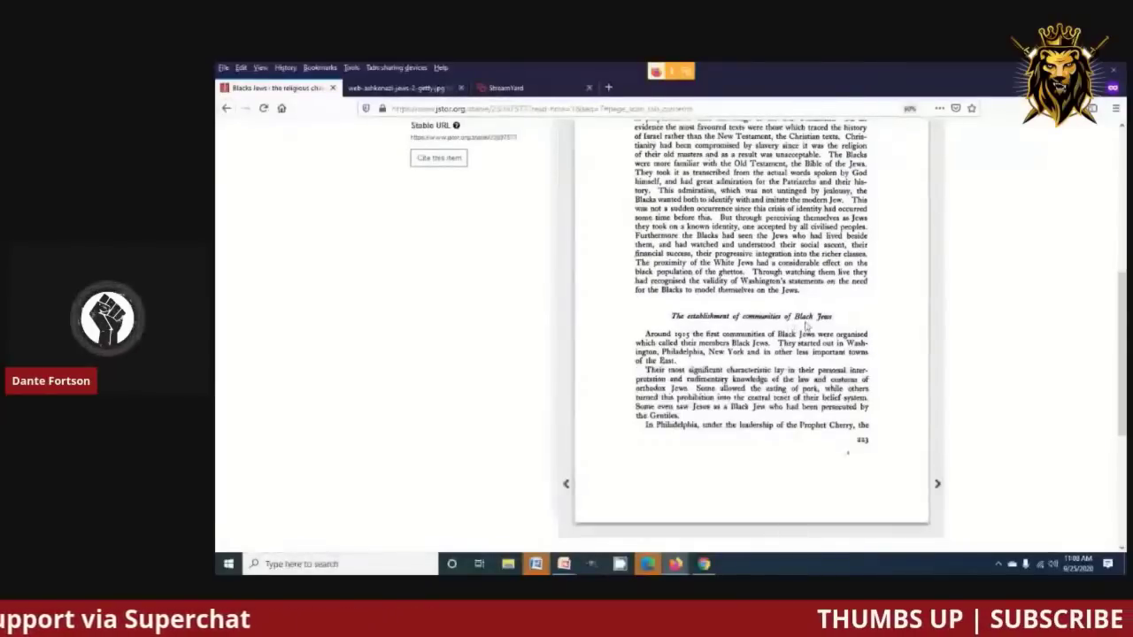
pyautogui.scroll(-3)
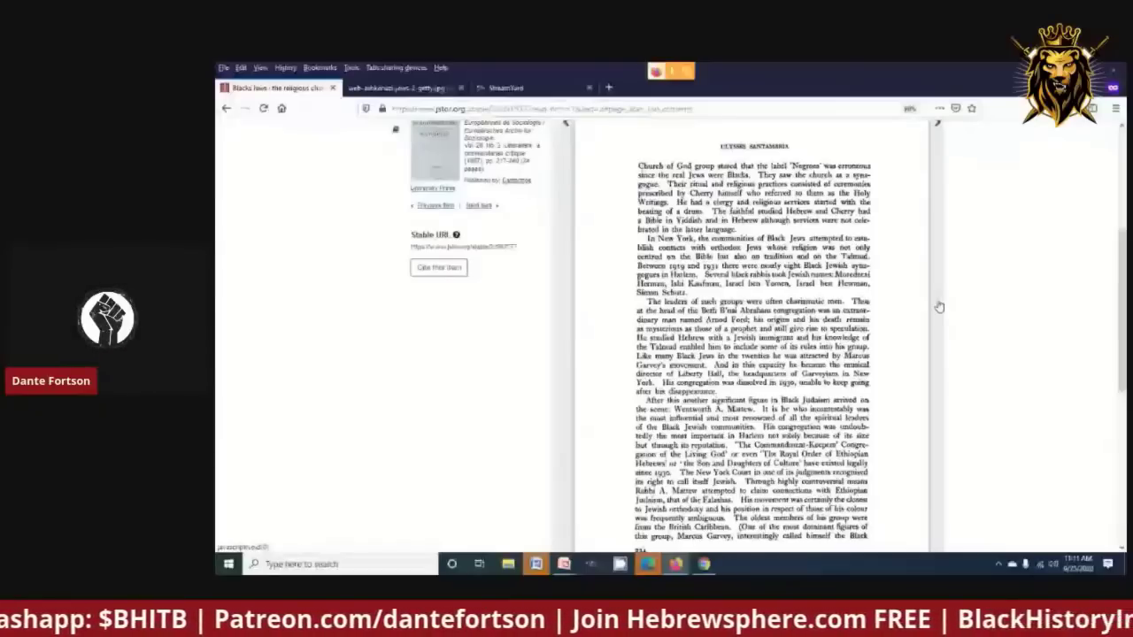
pyautogui.scroll(-3)
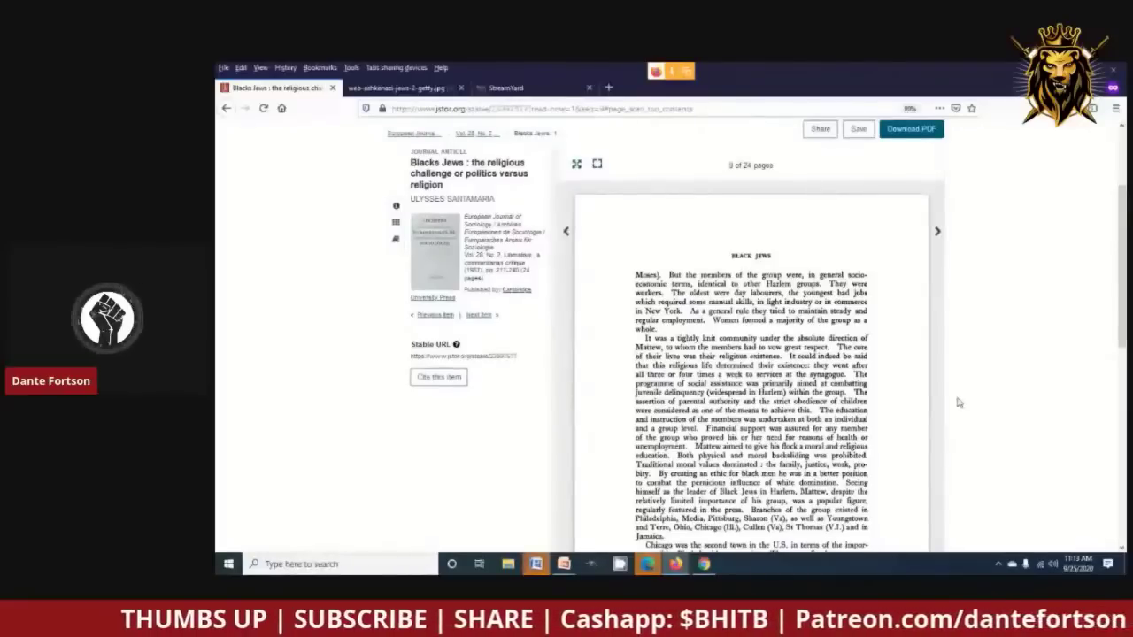
pyautogui.scroll(-3)
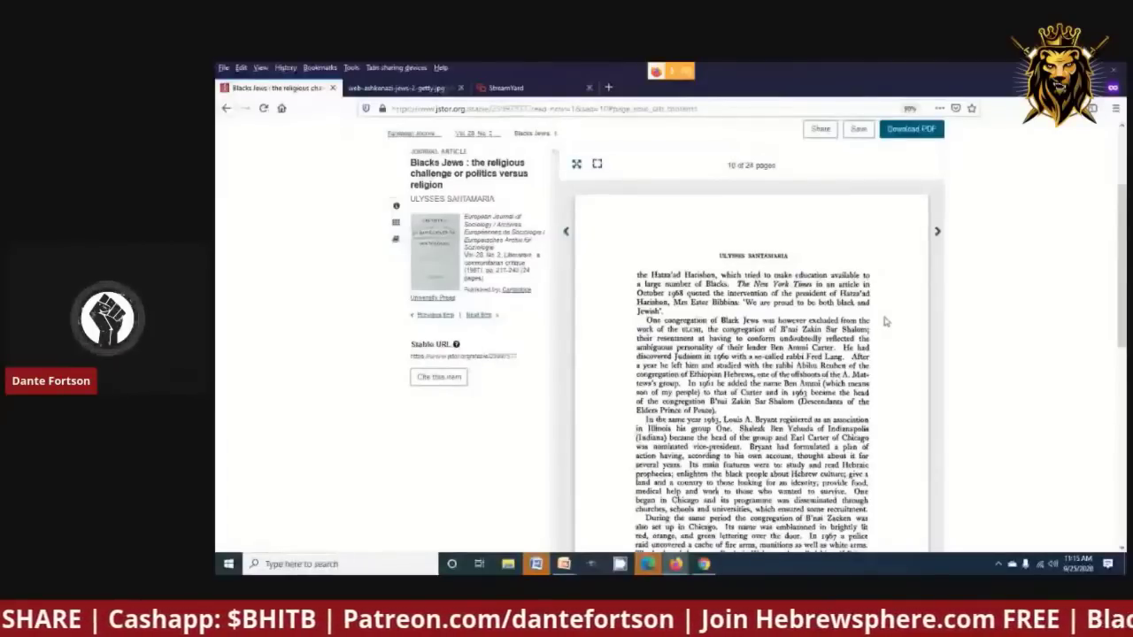
pyautogui.scroll(-3)
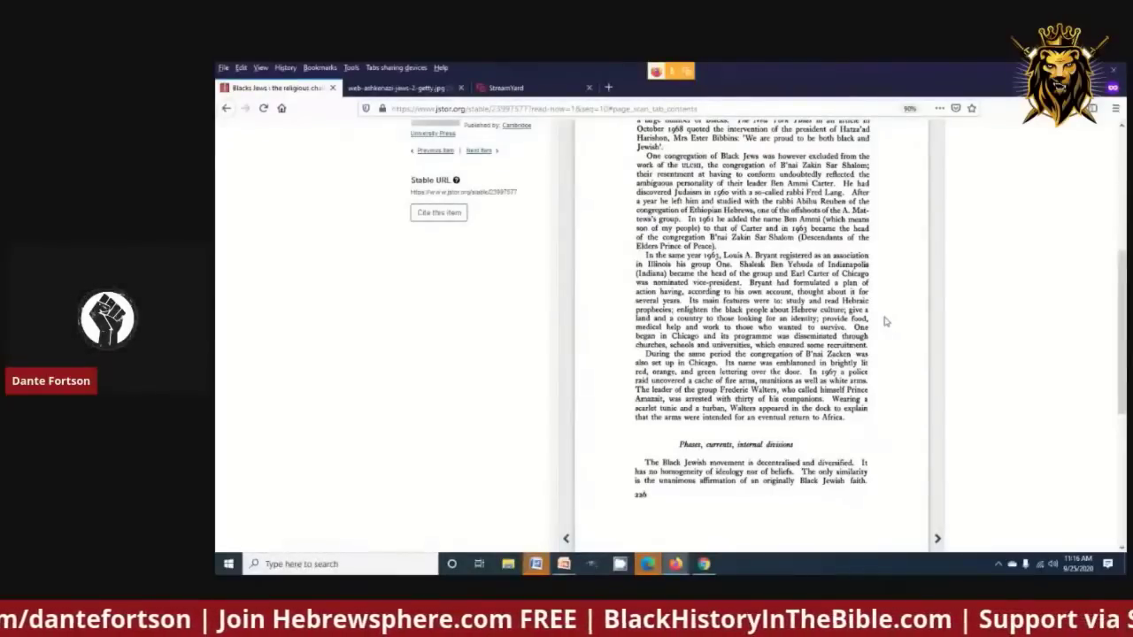
pyautogui.scroll(-3)
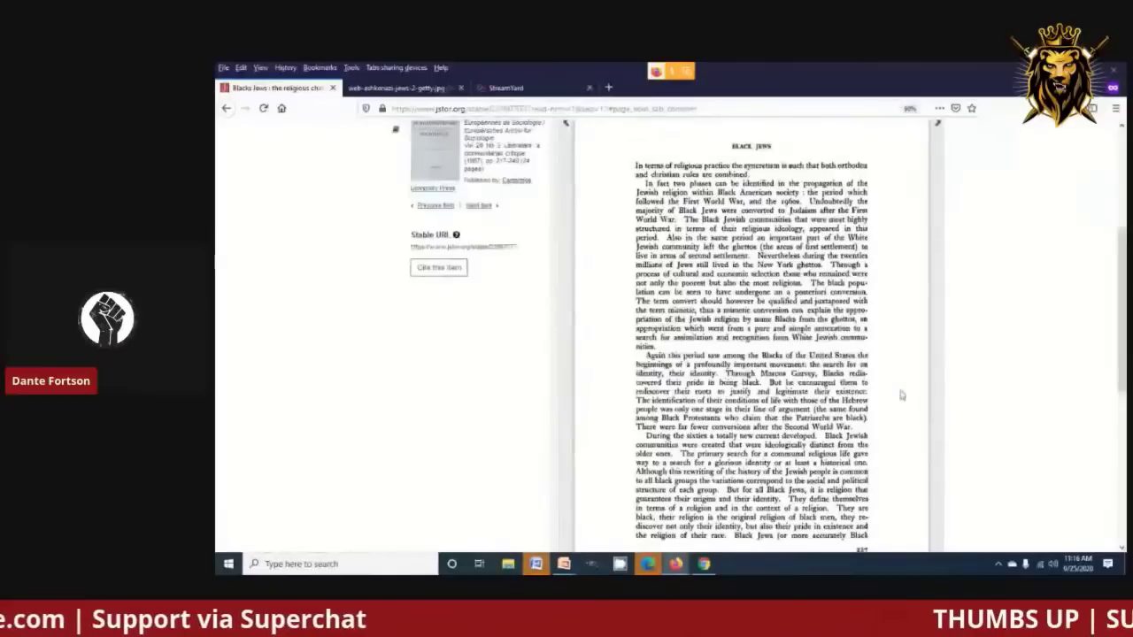
pyautogui.scroll(-3)
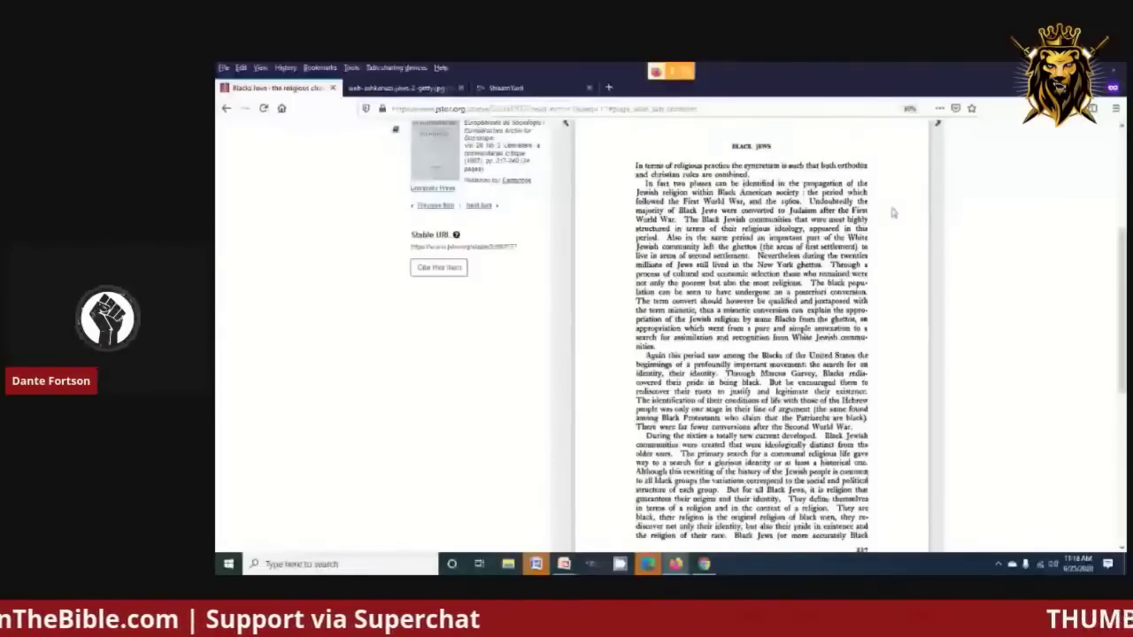
pyautogui.scroll(-3)
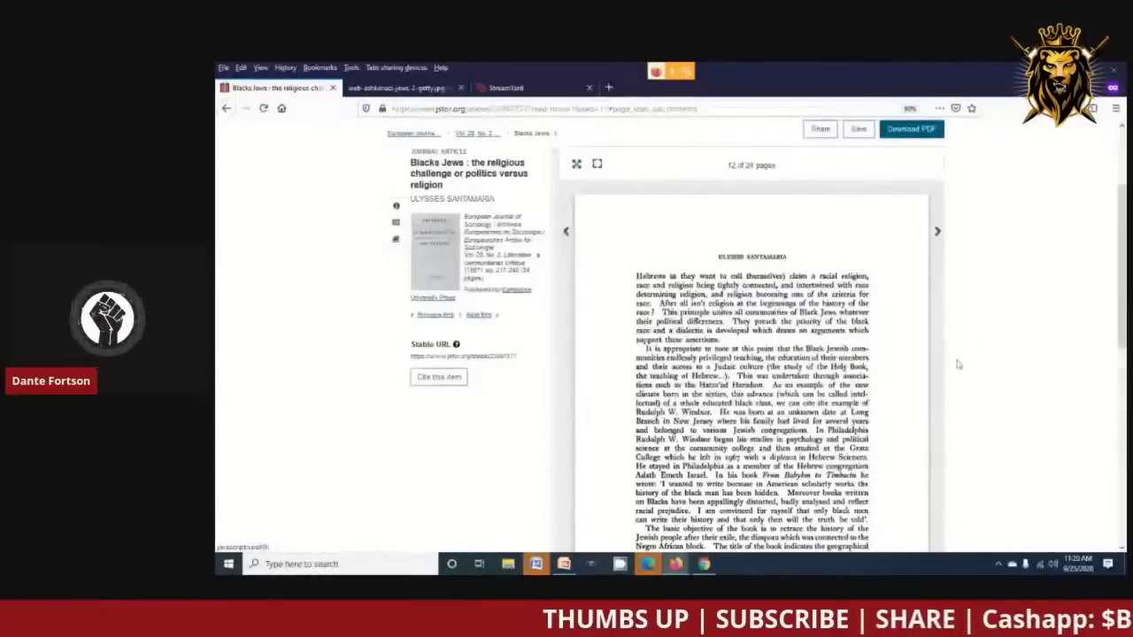
pyautogui.scroll(-3)
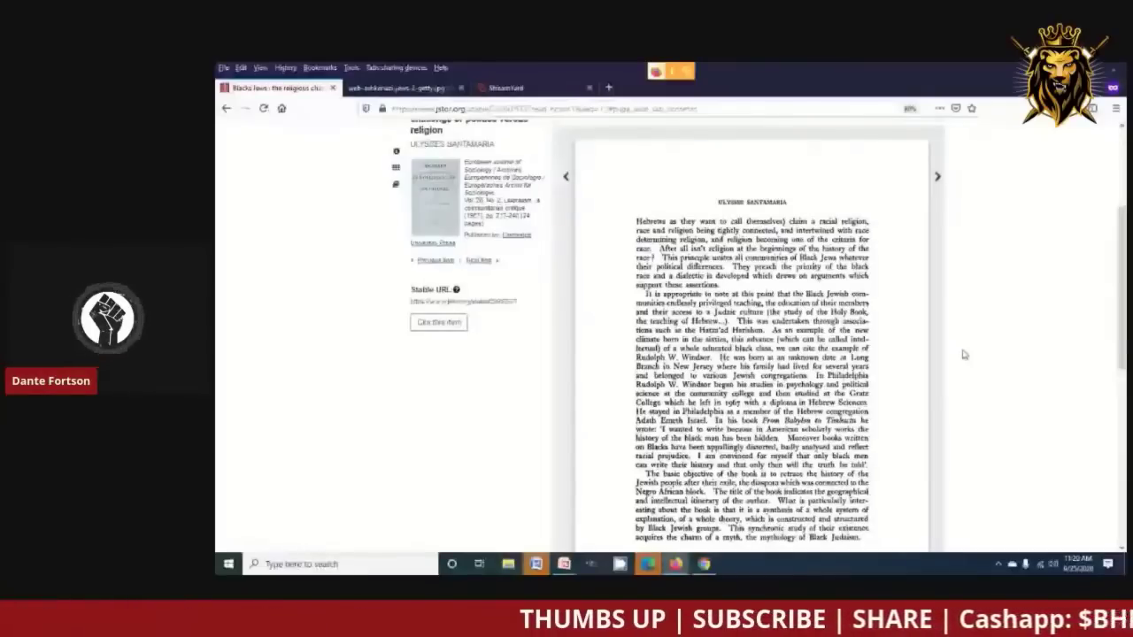
pyautogui.scroll(-3)
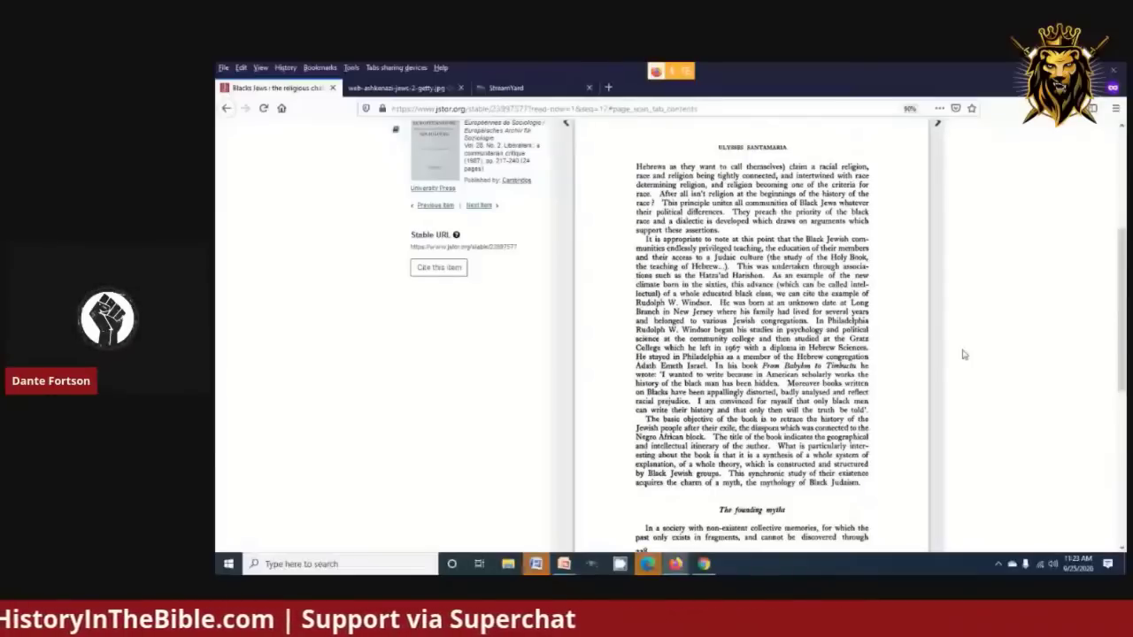
pyautogui.scroll(-3)
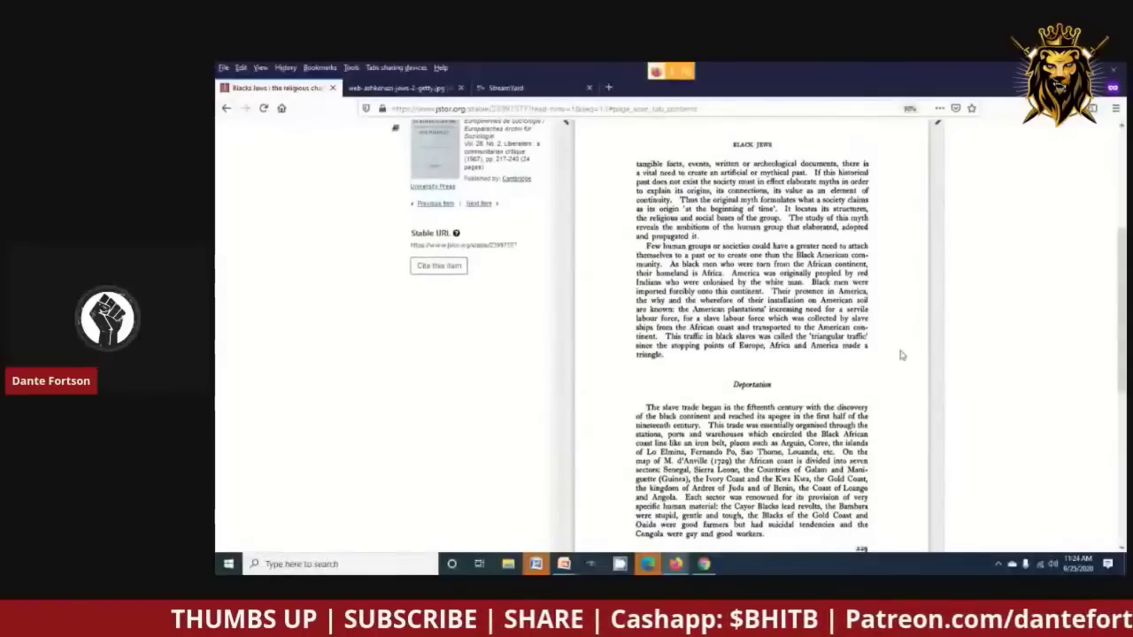
pyautogui.scroll(-3)
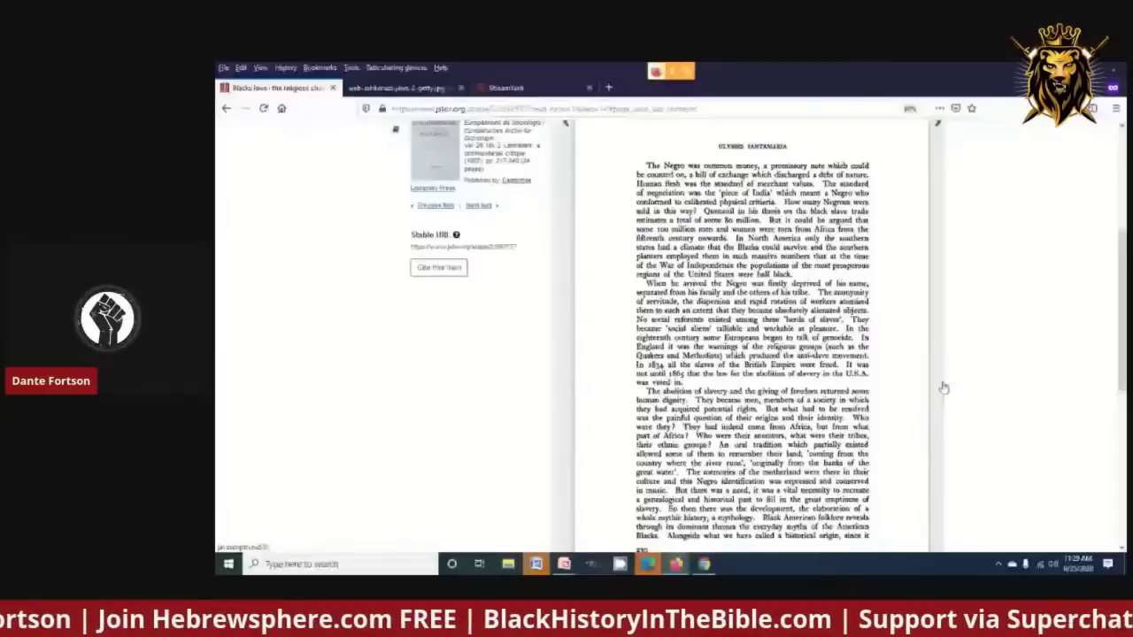
pyautogui.scroll(-3)
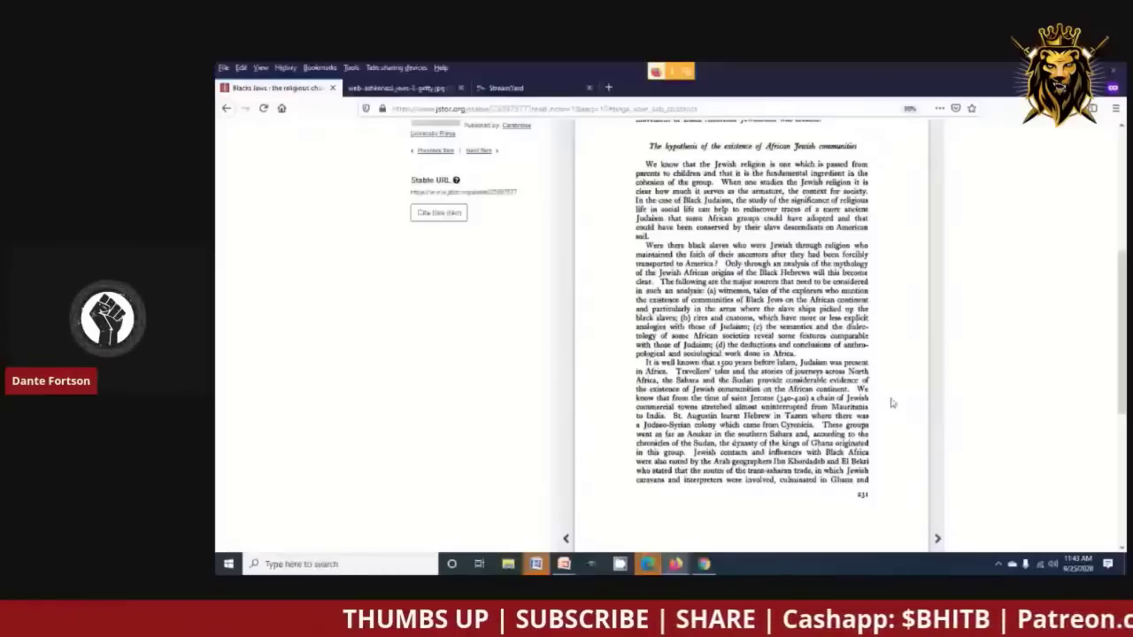
pyautogui.moveTo(896, 416)
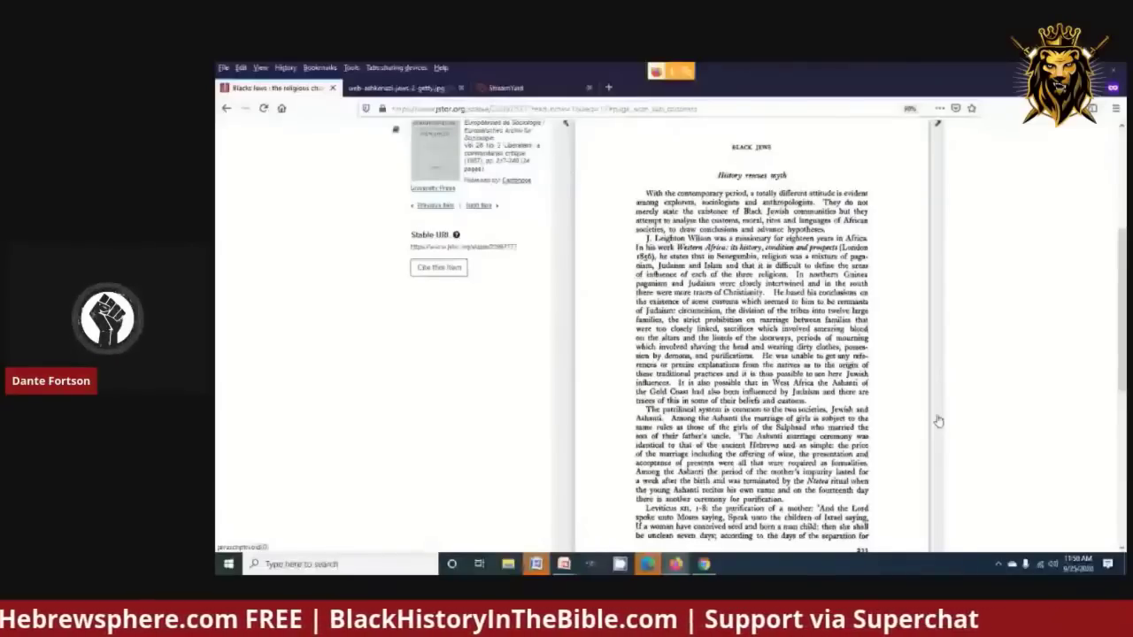
pyautogui.scroll(-3)
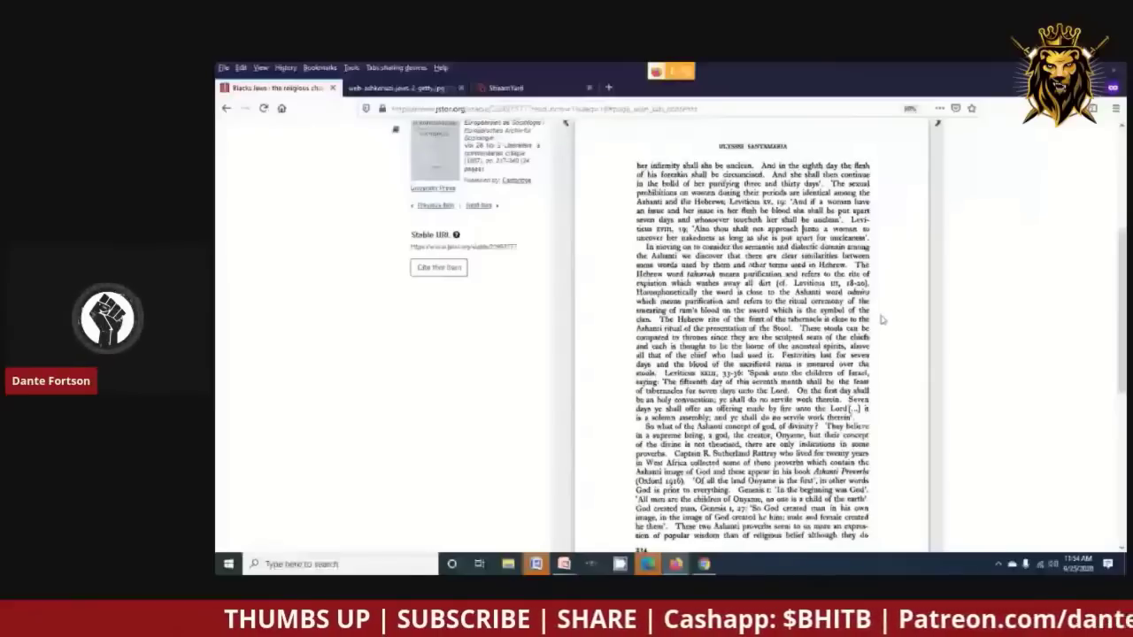
pyautogui.scroll(-3)
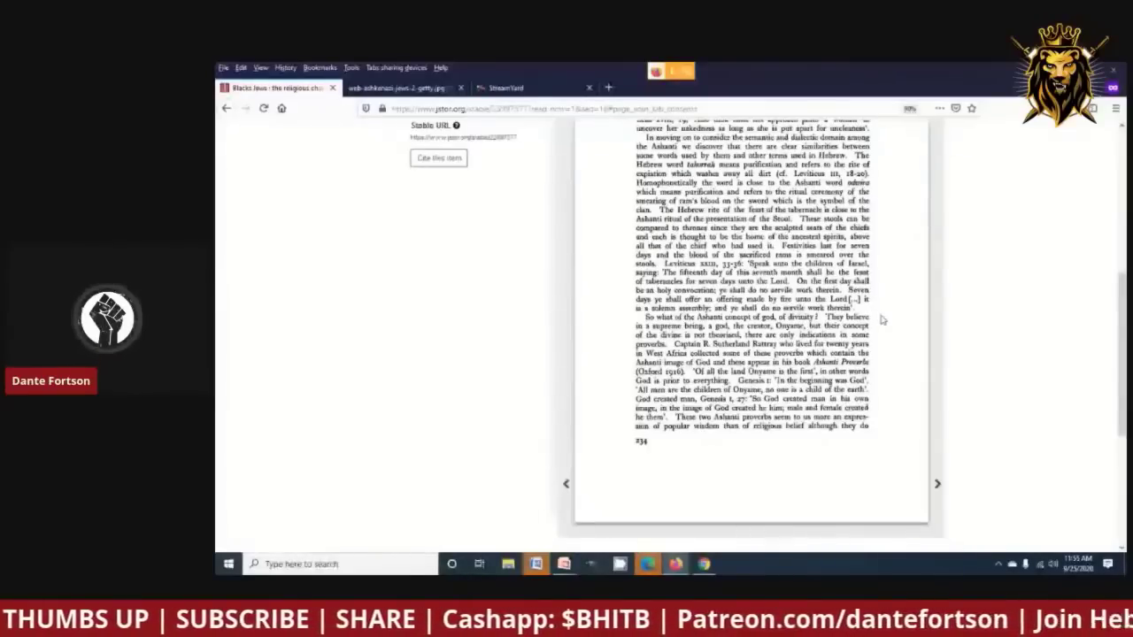